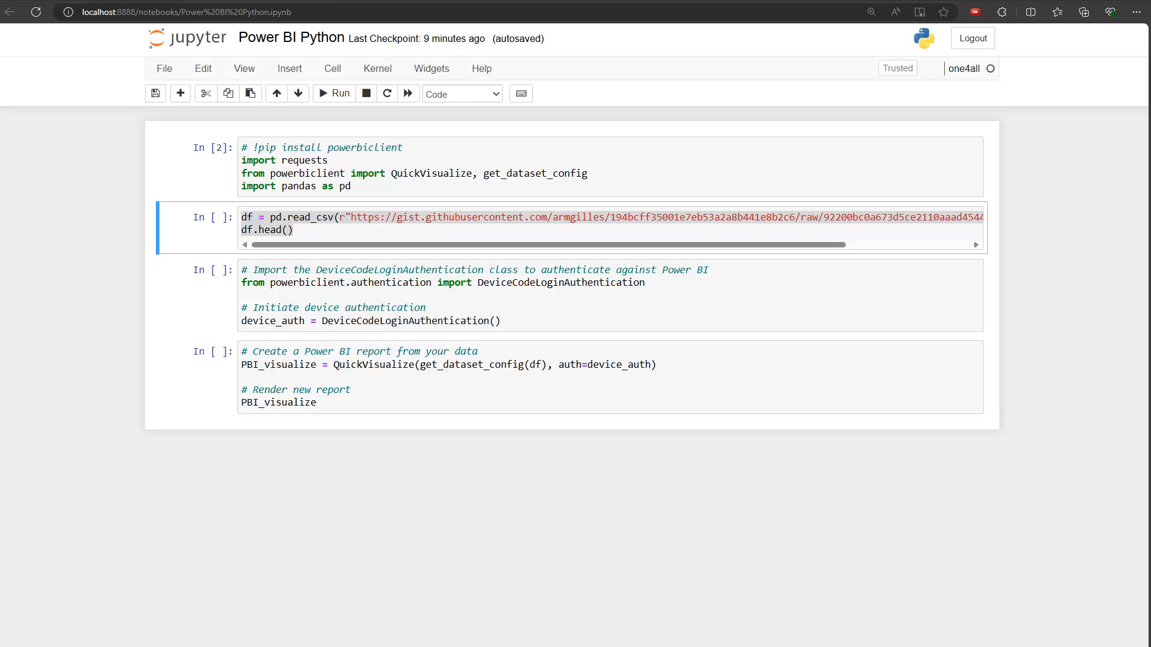
{"action": "mouse_move", "coordinate": [655, 150]}
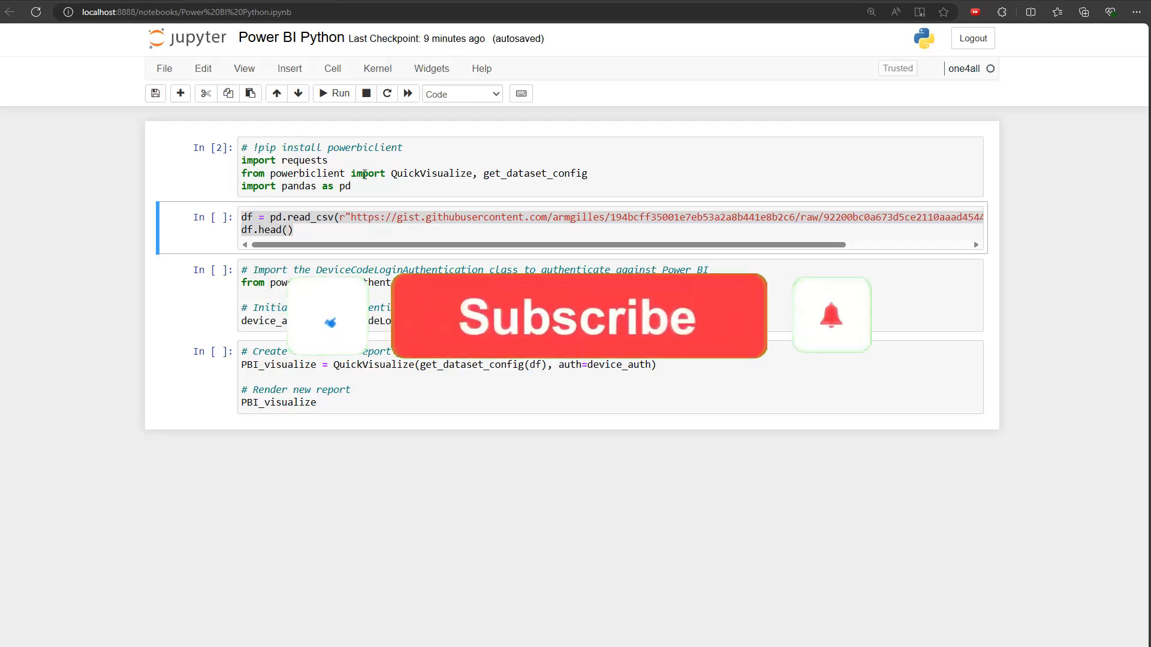
Run the PBI_visualize report-creation cell so the Power BI report starts loading.
{"action": "double_click", "coordinate": [363, 148]}
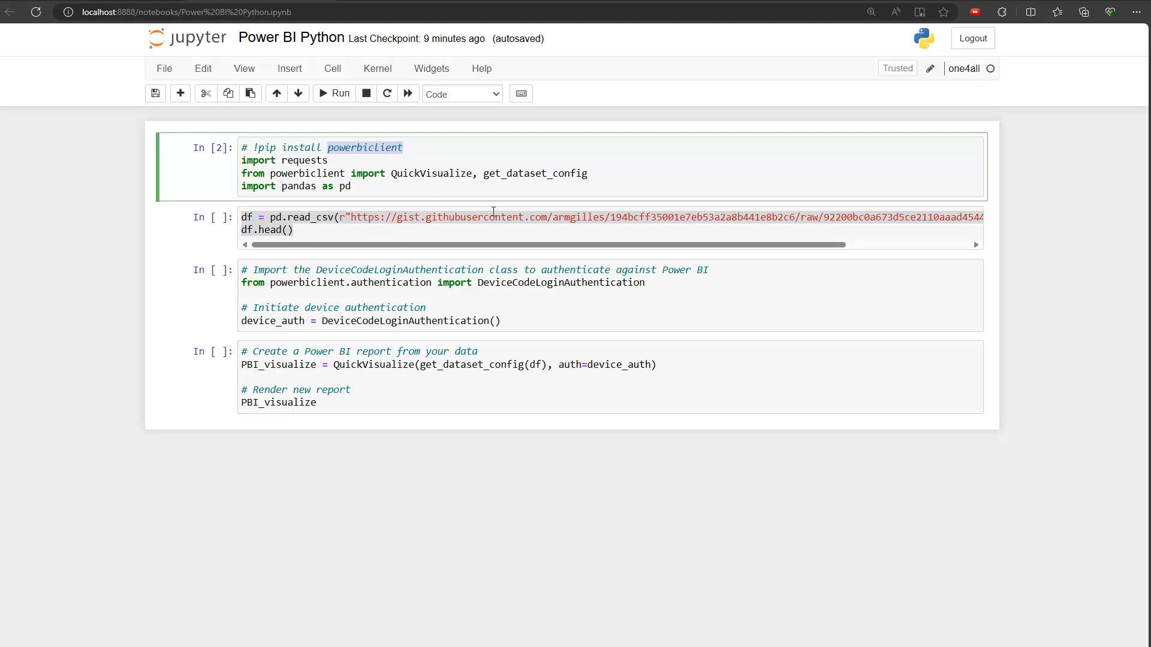
{"action": "mouse_move", "coordinate": [525, 215]}
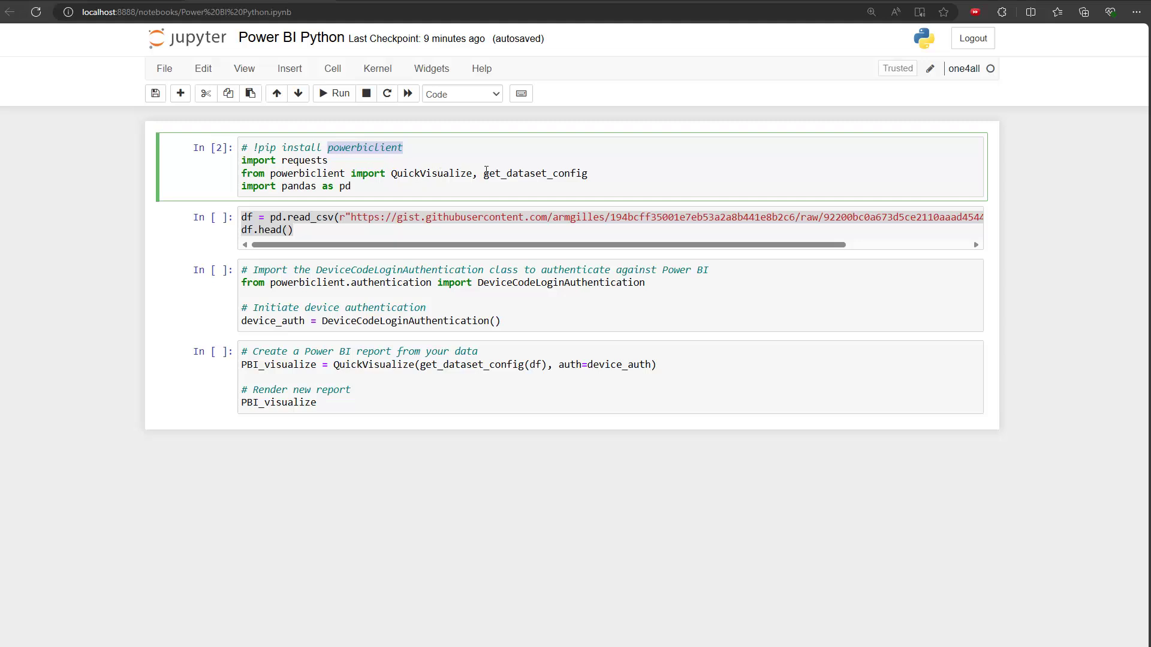
{"action": "mouse_move", "coordinate": [339, 185]}
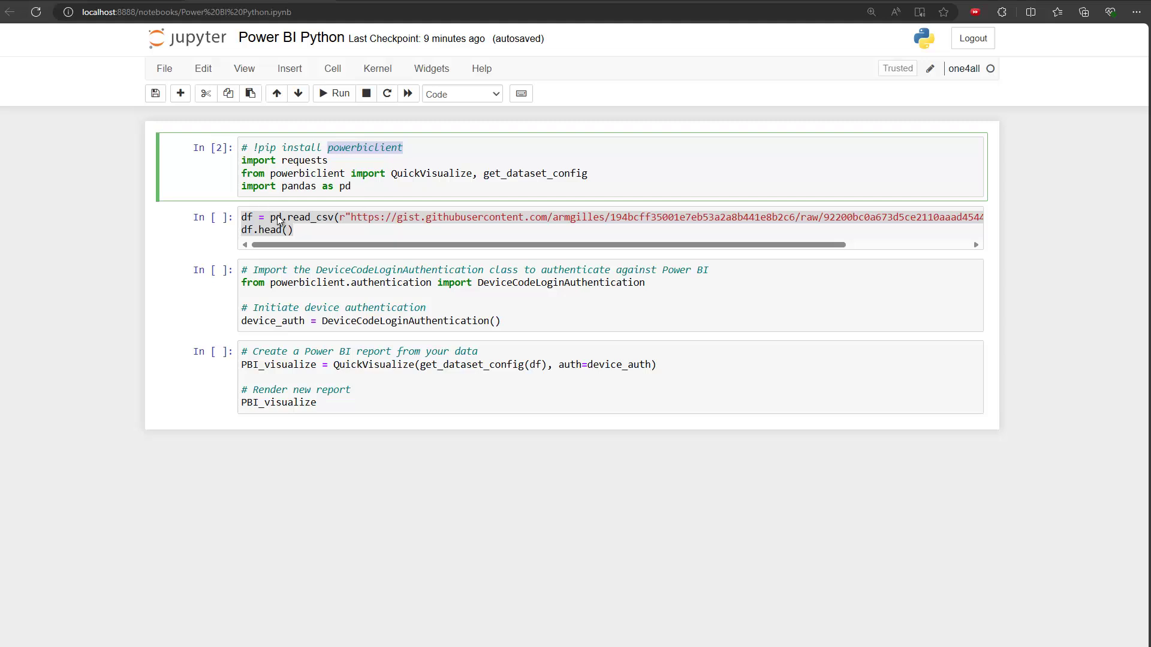
{"action": "mouse_move", "coordinate": [433, 216]}
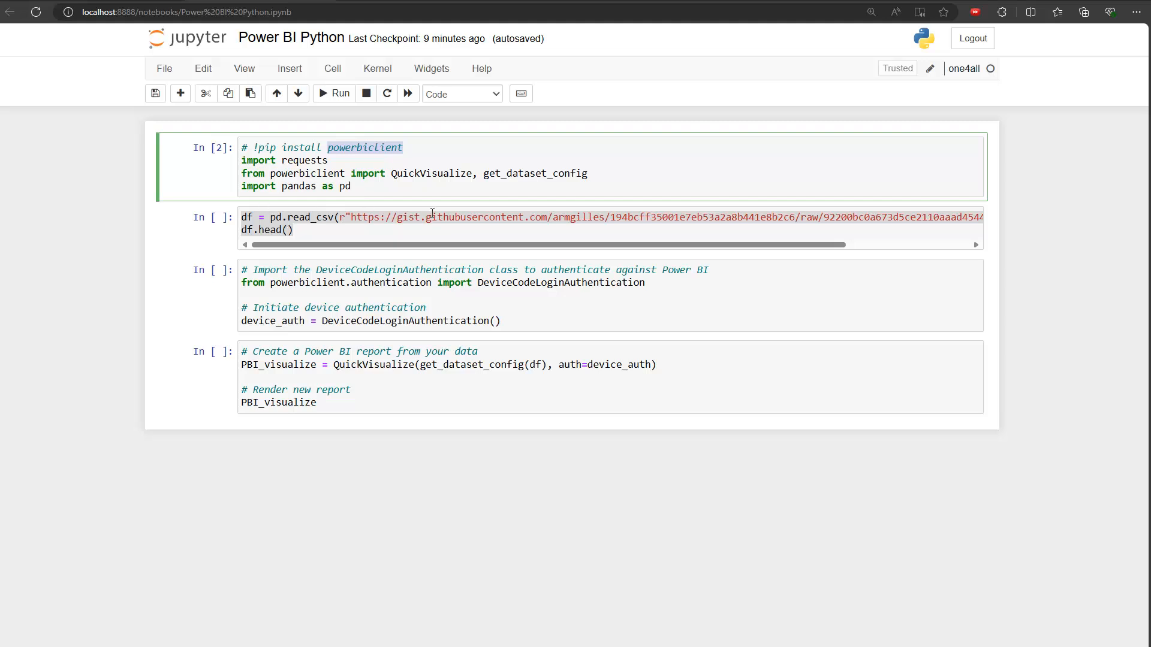
{"action": "mouse_move", "coordinate": [459, 226]}
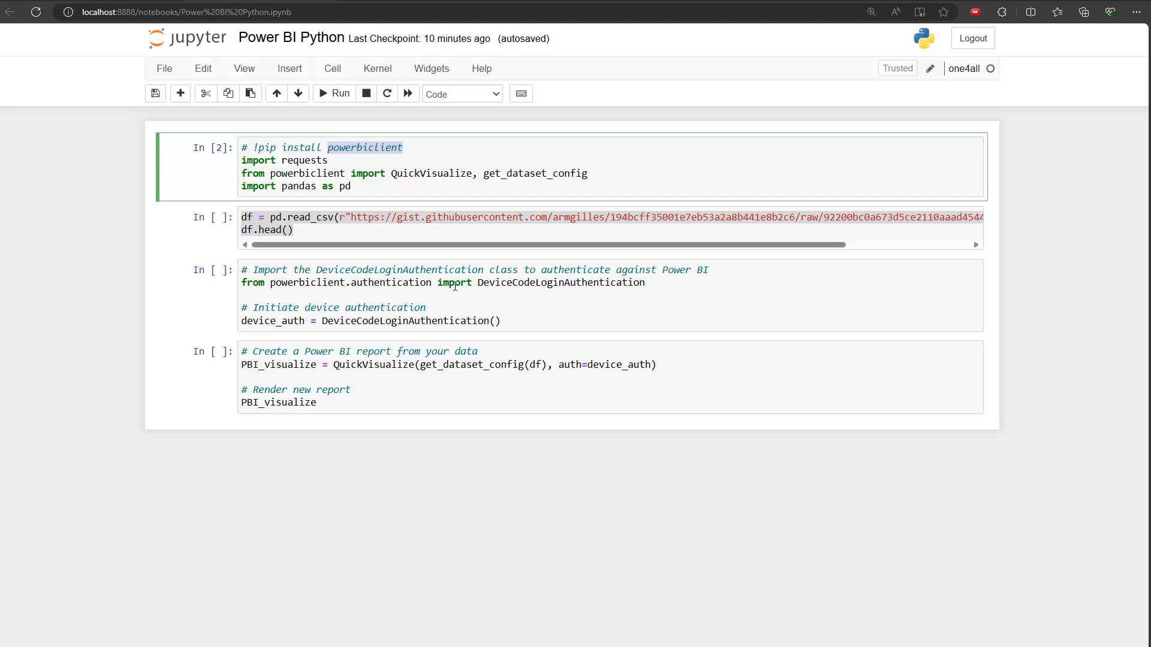
{"action": "mouse_move", "coordinate": [686, 383]}
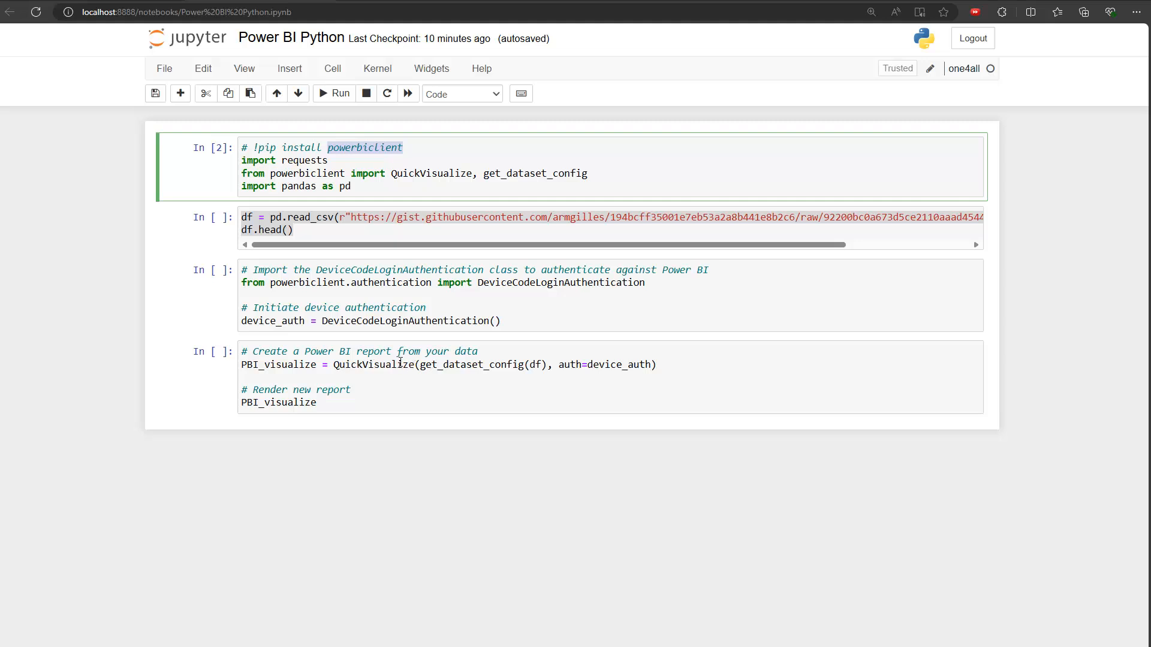
{"action": "mouse_move", "coordinate": [487, 359]}
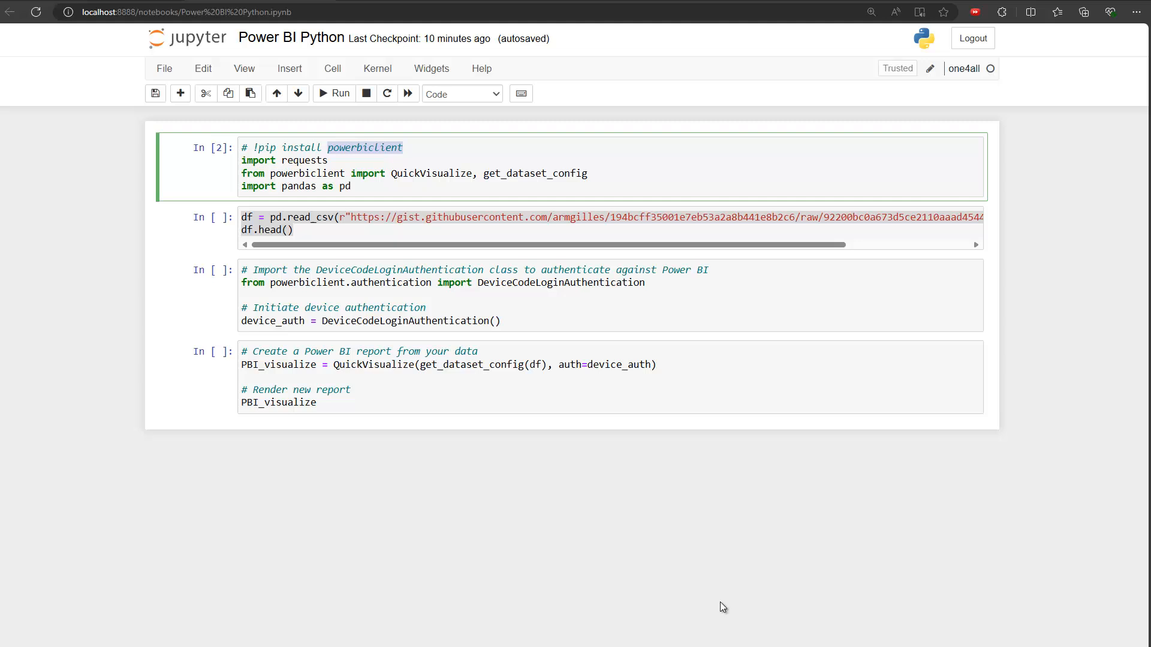
{"action": "left_click", "coordinate": [400, 365]}
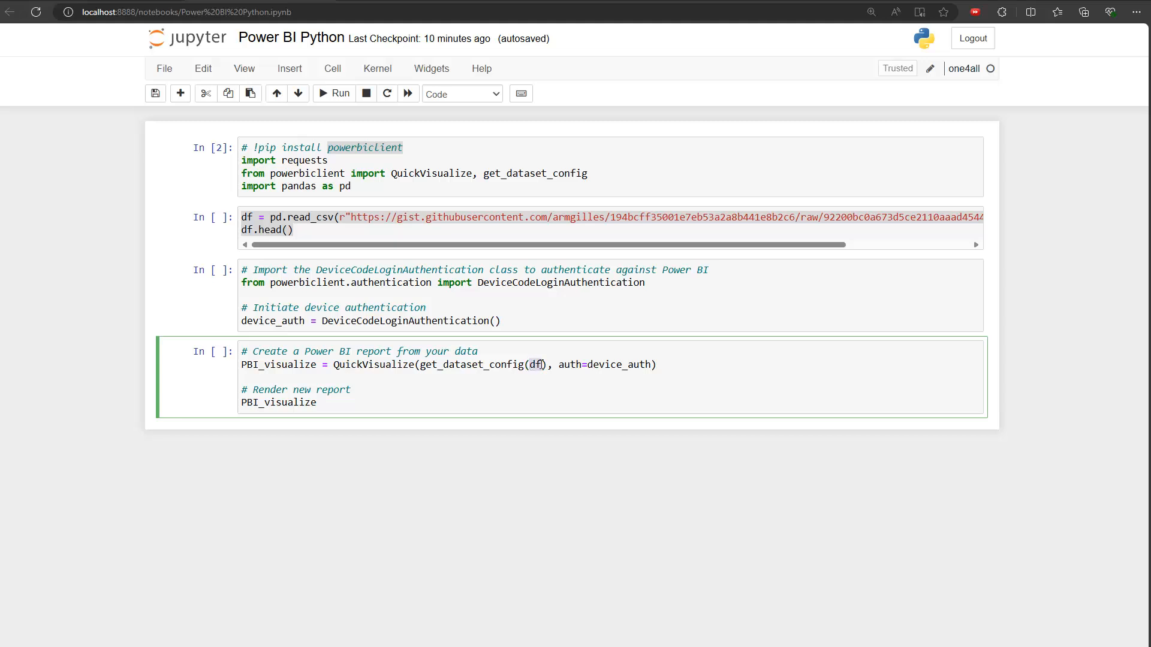
{"action": "left_click", "coordinate": [444, 304]}
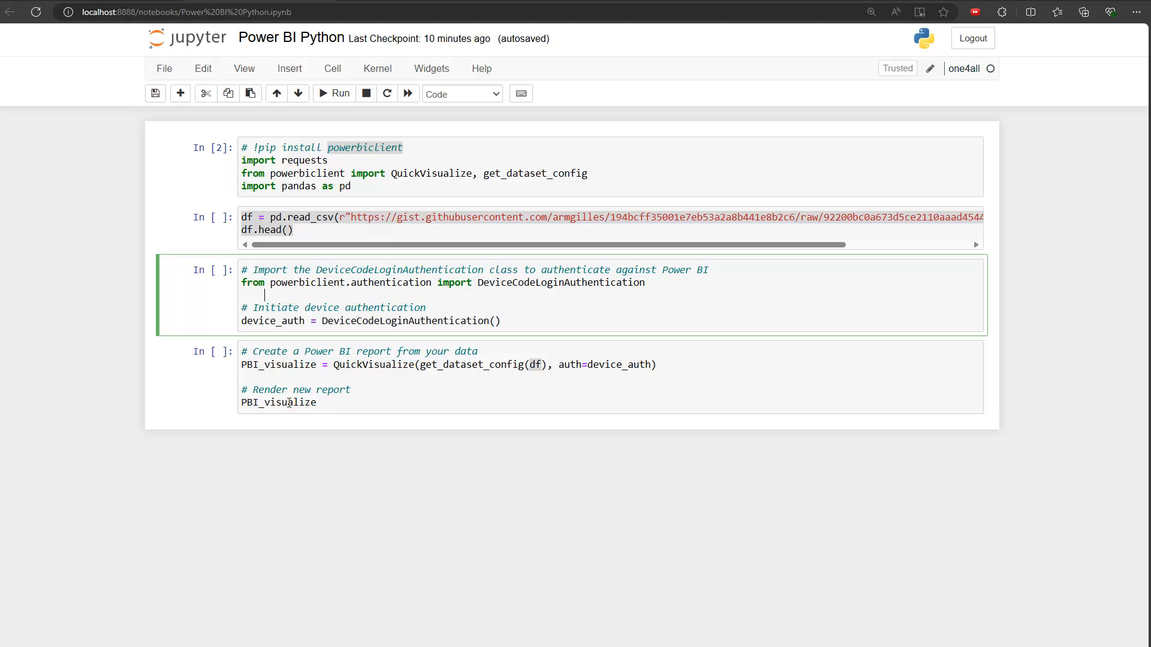
{"action": "left_click", "coordinate": [340, 403]}
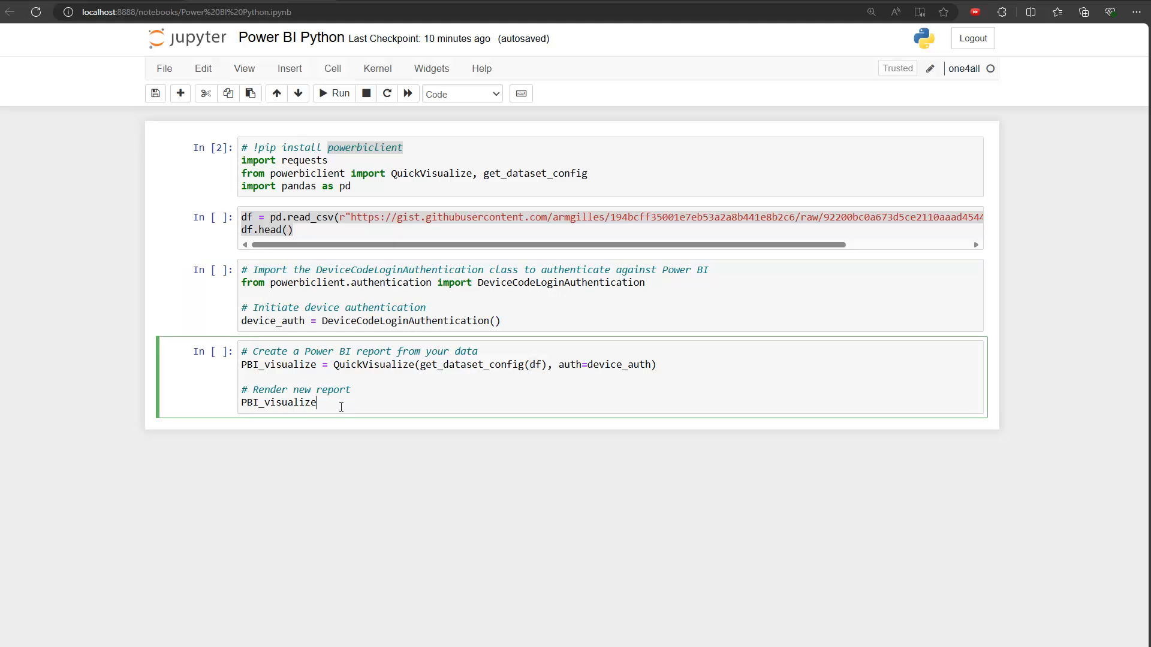
{"action": "left_click", "coordinate": [333, 93]}
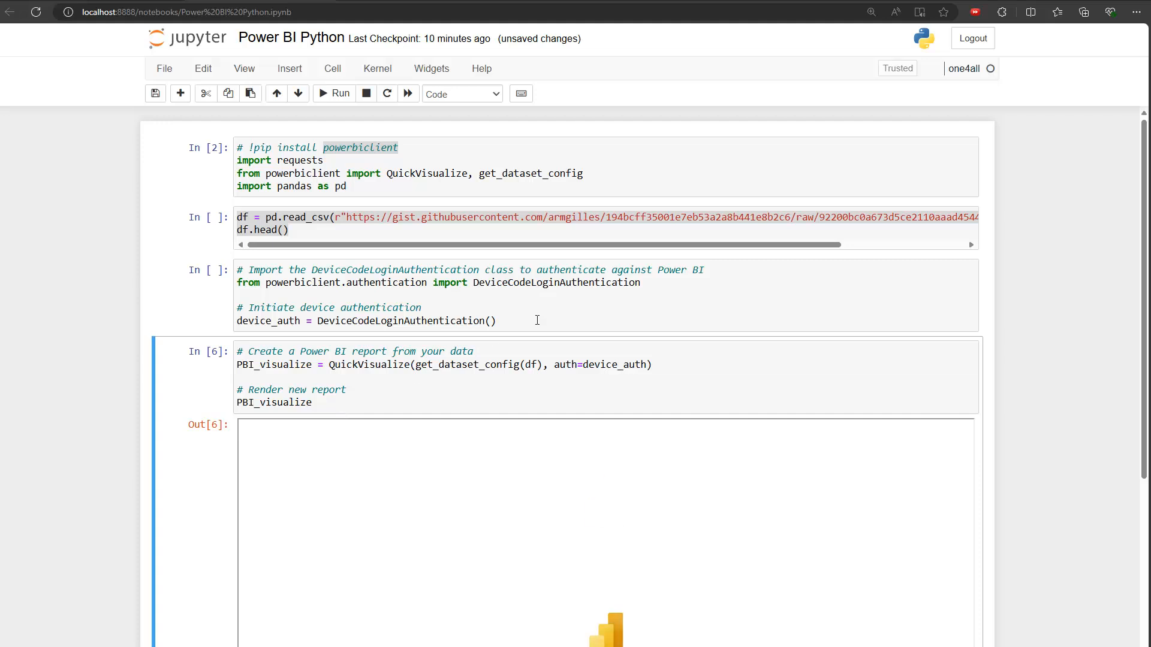
Reveal the rendered quick report via 'Daten vorauswählen' and dismiss the 'Ihr Bericht ist bereit' notice.
{"action": "scroll", "scroll_direction": "down", "scroll_amount": 3}
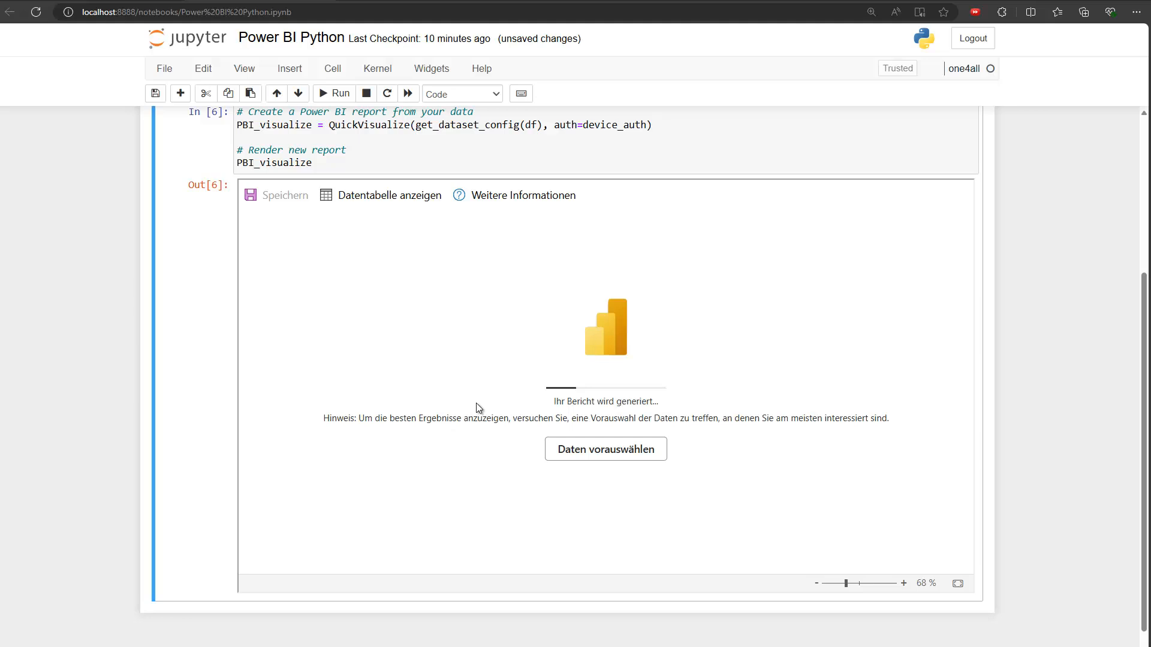
{"action": "mouse_move", "coordinate": [592, 446]}
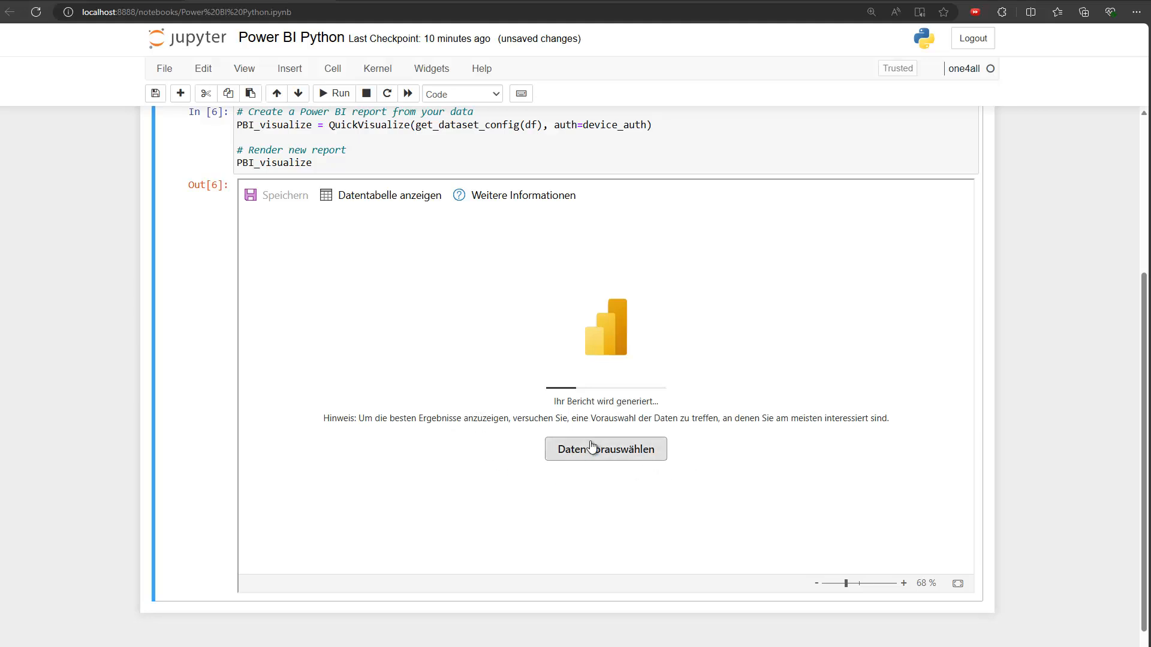
{"action": "left_click", "coordinate": [606, 448]}
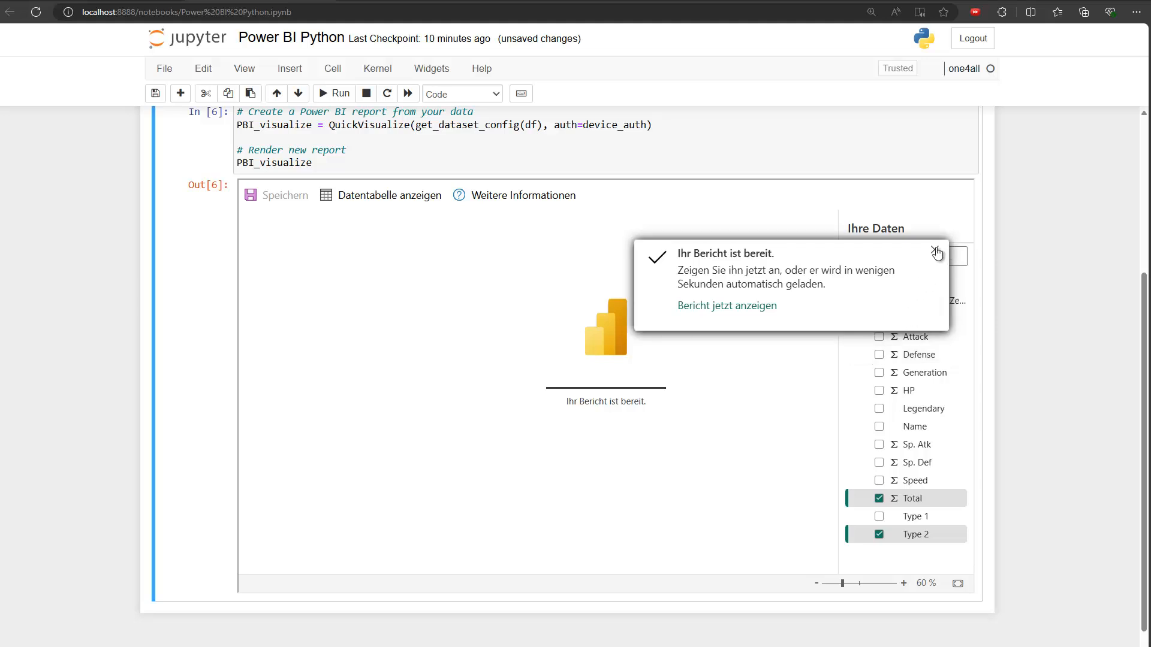
{"action": "left_click", "coordinate": [936, 252]}
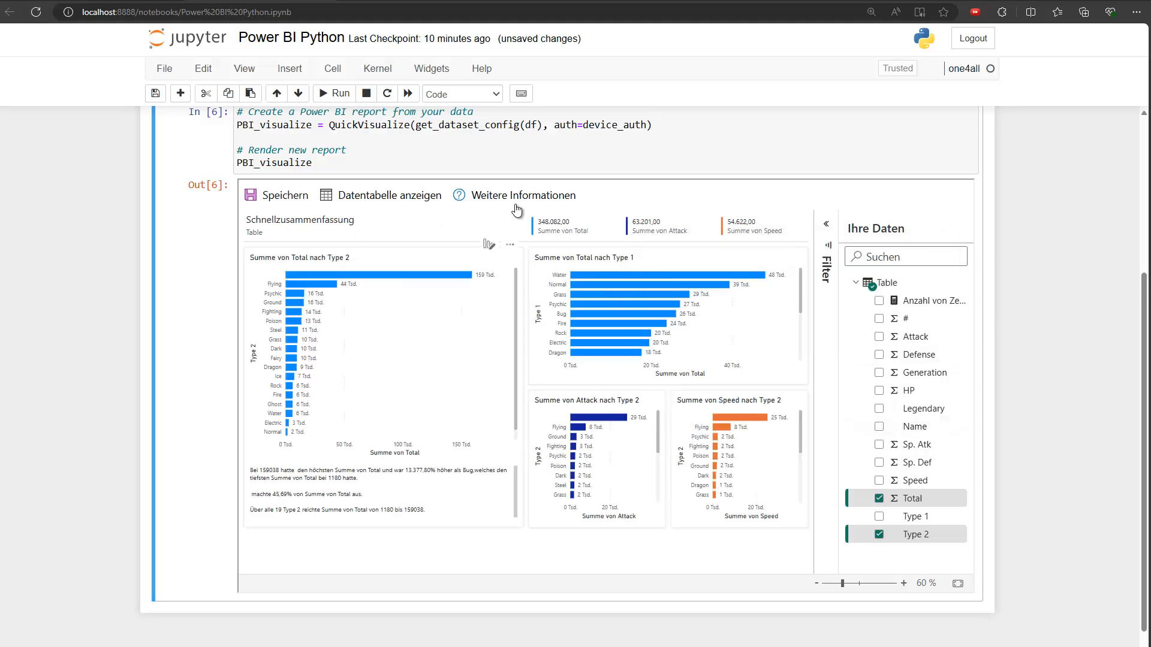
{"action": "mouse_move", "coordinate": [781, 450]}
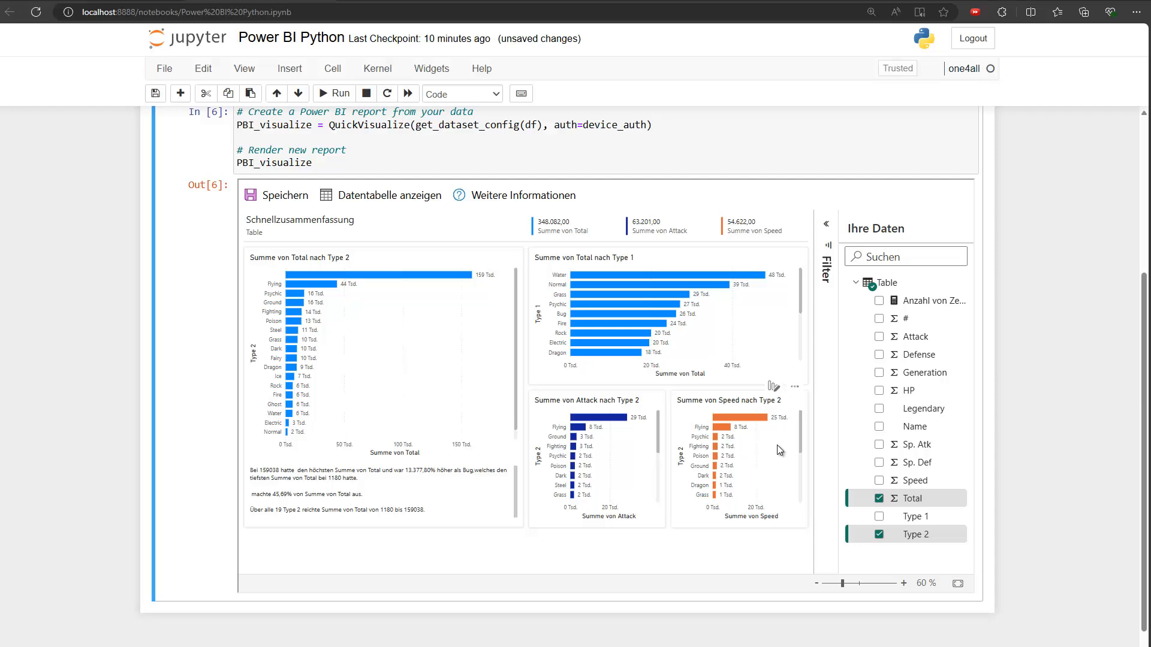
{"action": "mouse_move", "coordinate": [938, 371]}
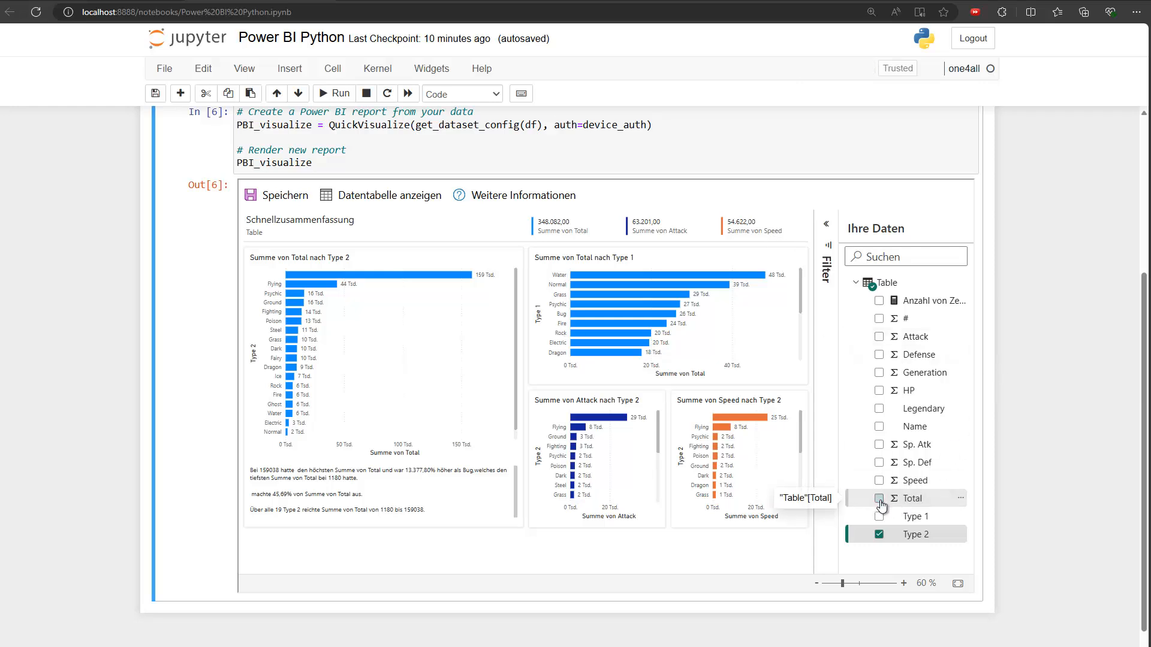
Include the Speed field so the report leads with Speed by Type 2 bars.
{"action": "left_click", "coordinate": [879, 480]}
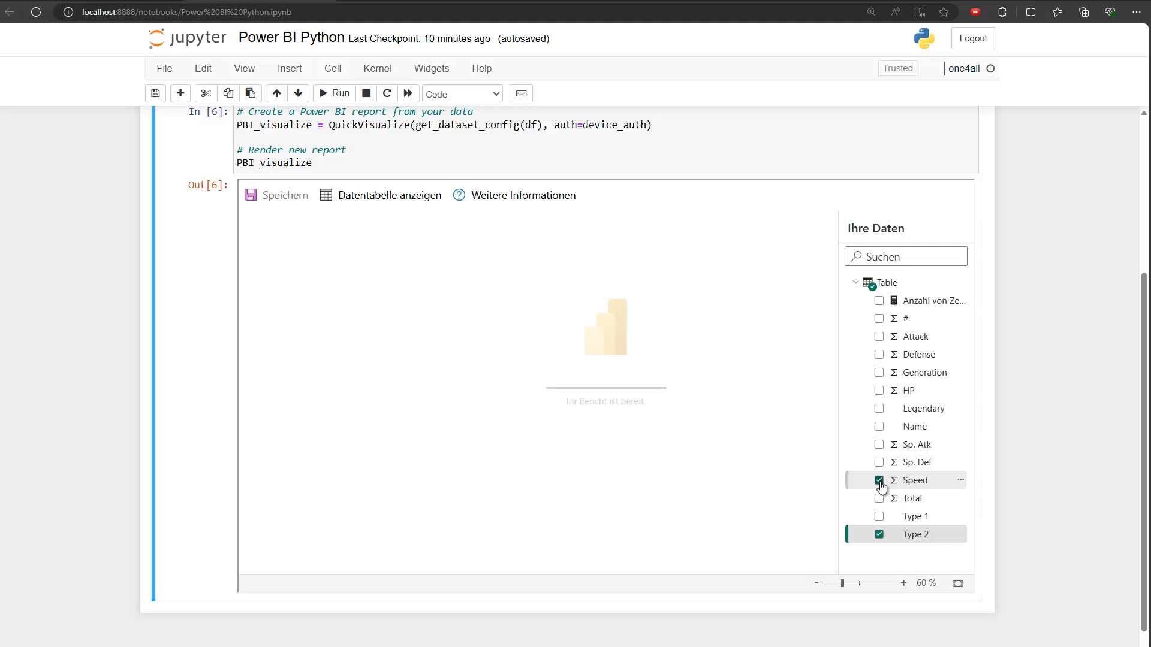
{"action": "left_click", "coordinate": [879, 479]}
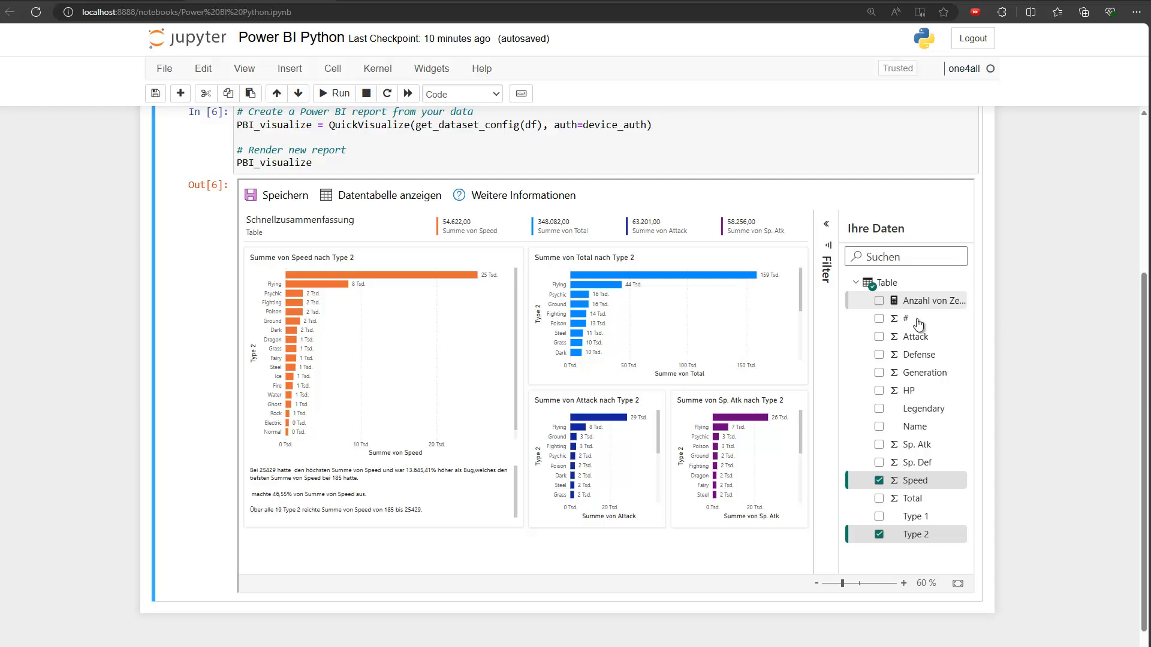
{"action": "scroll", "scroll_direction": "down", "scroll_amount": 3}
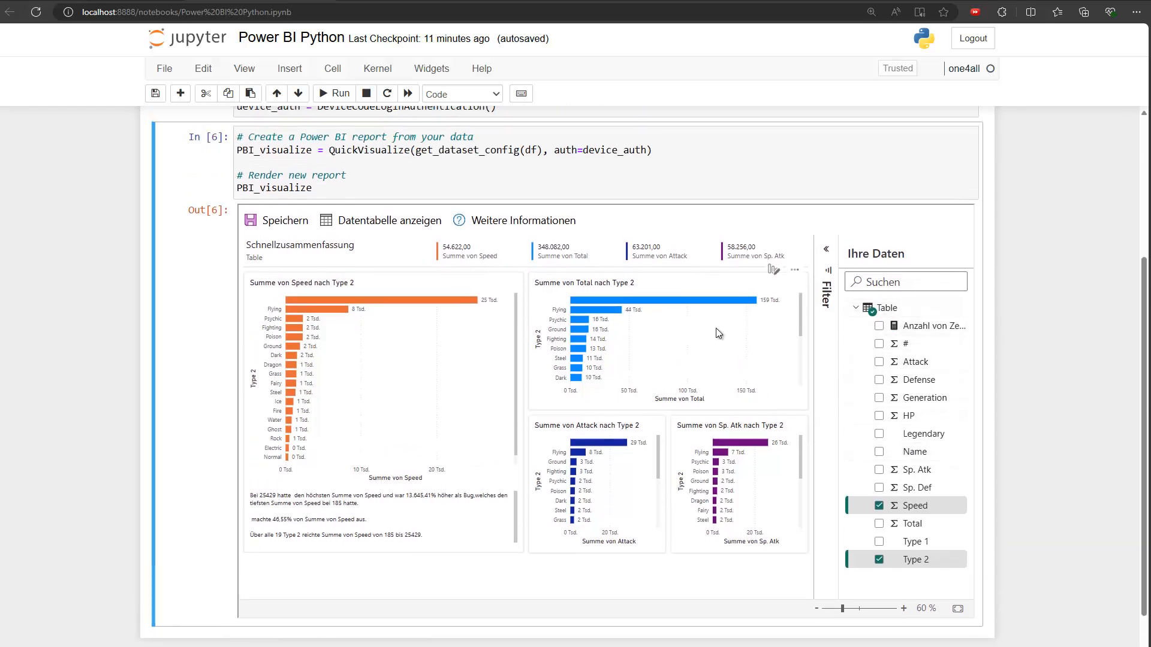
{"action": "mouse_move", "coordinate": [576, 358]}
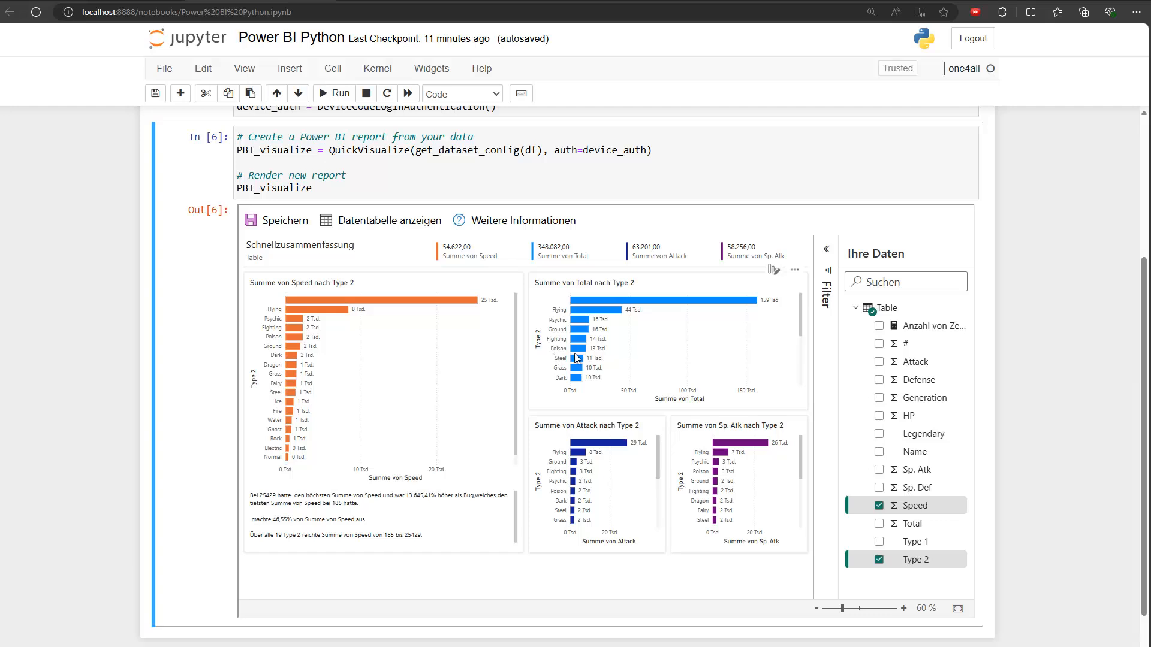
{"action": "mouse_move", "coordinate": [452, 286]}
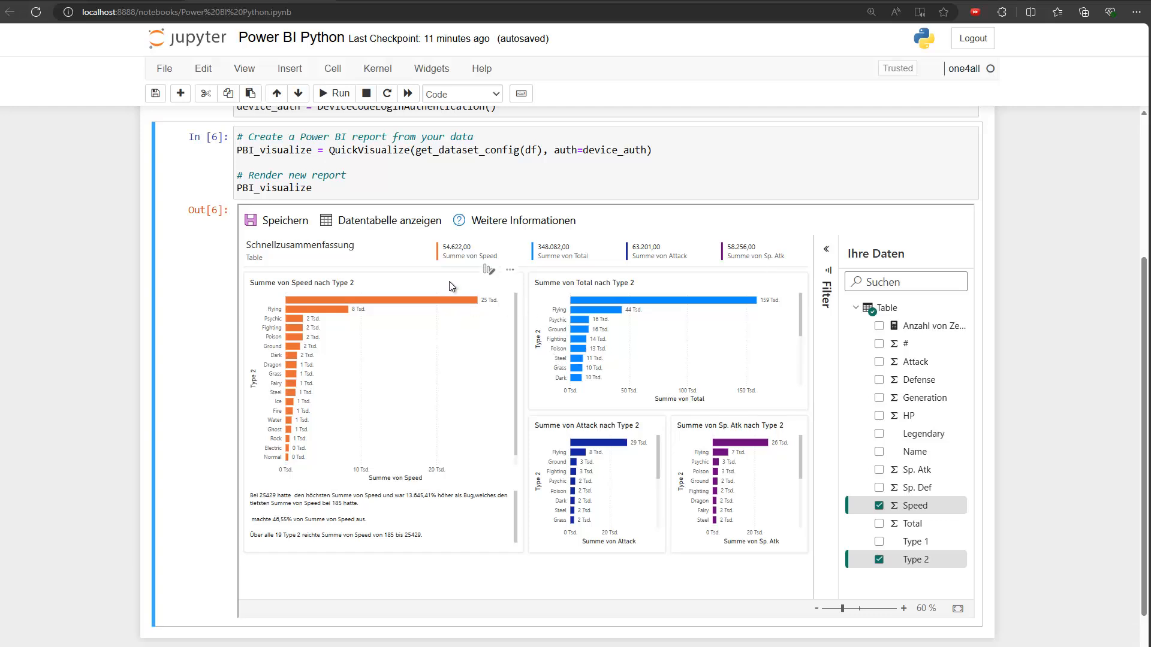
{"action": "mouse_move", "coordinate": [489, 274]}
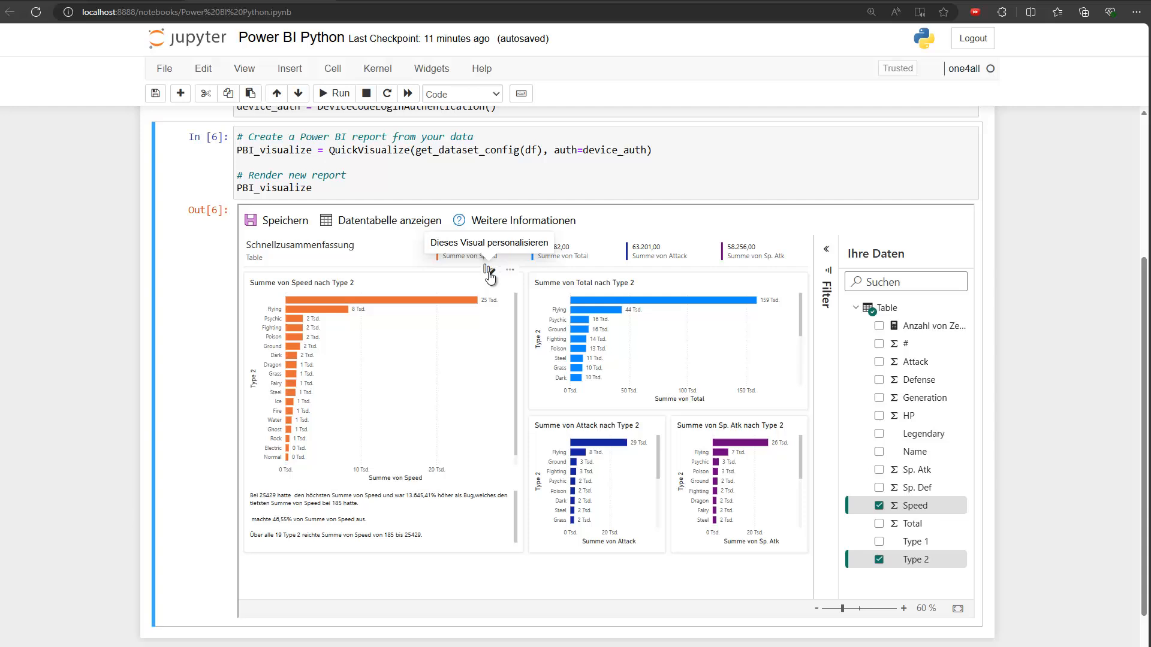
Personalise the Speed chart into a Ringdiagramm with Legendary as its legend.
{"action": "left_click", "coordinate": [488, 271]}
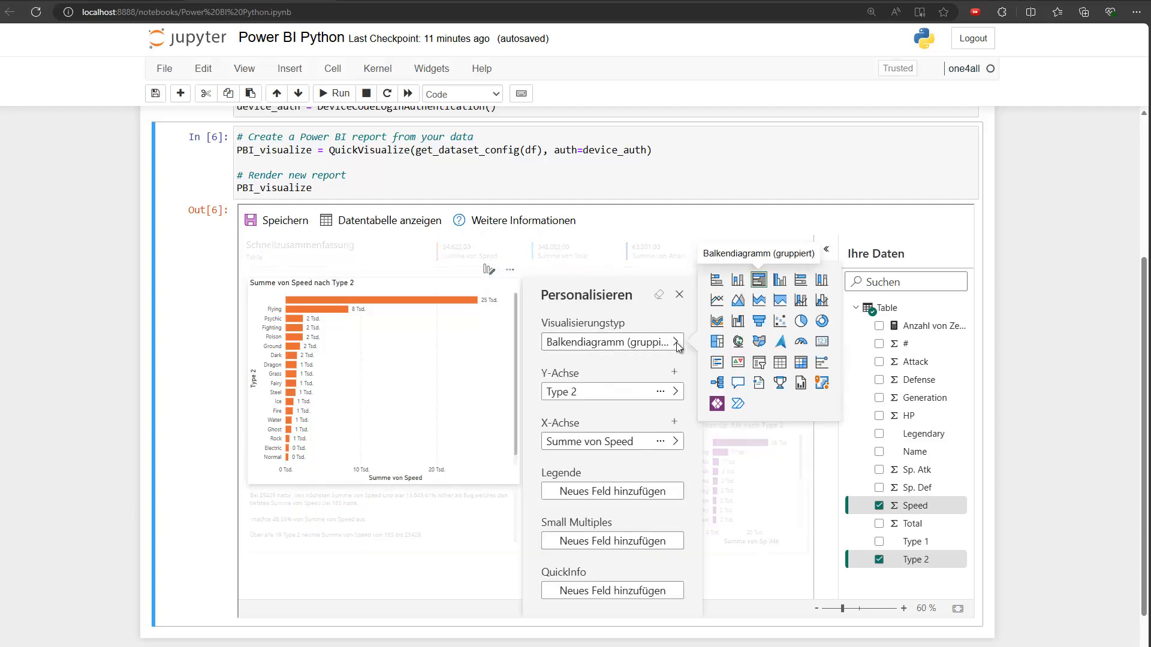
{"action": "mouse_move", "coordinate": [780, 384]}
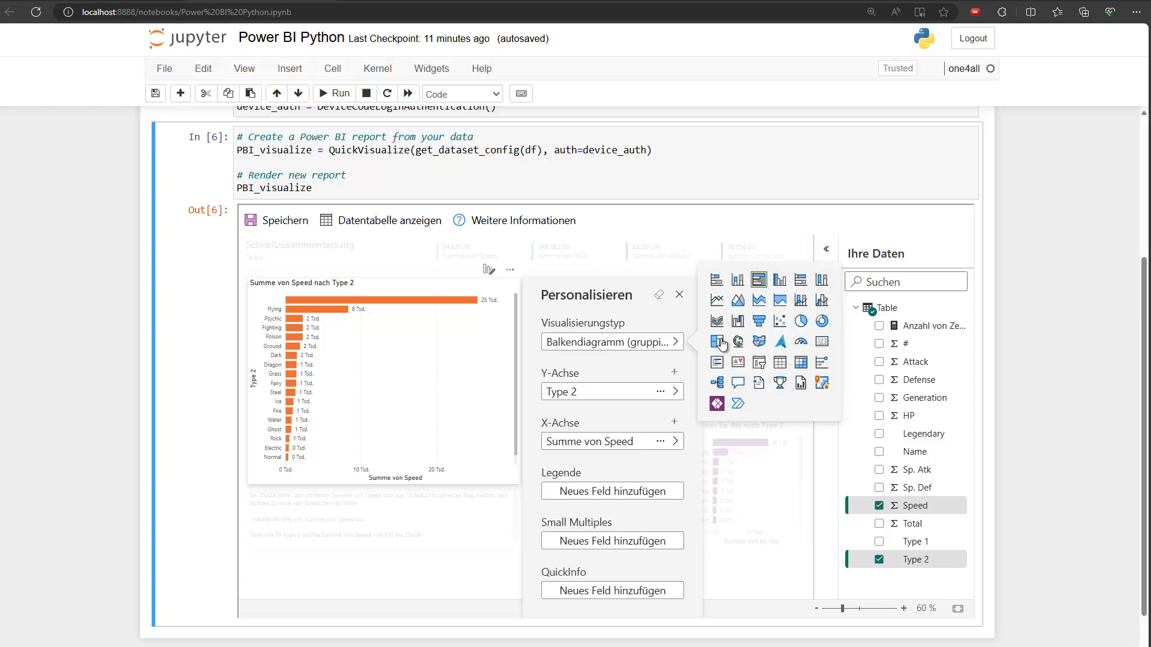
{"action": "mouse_move", "coordinate": [821, 321]}
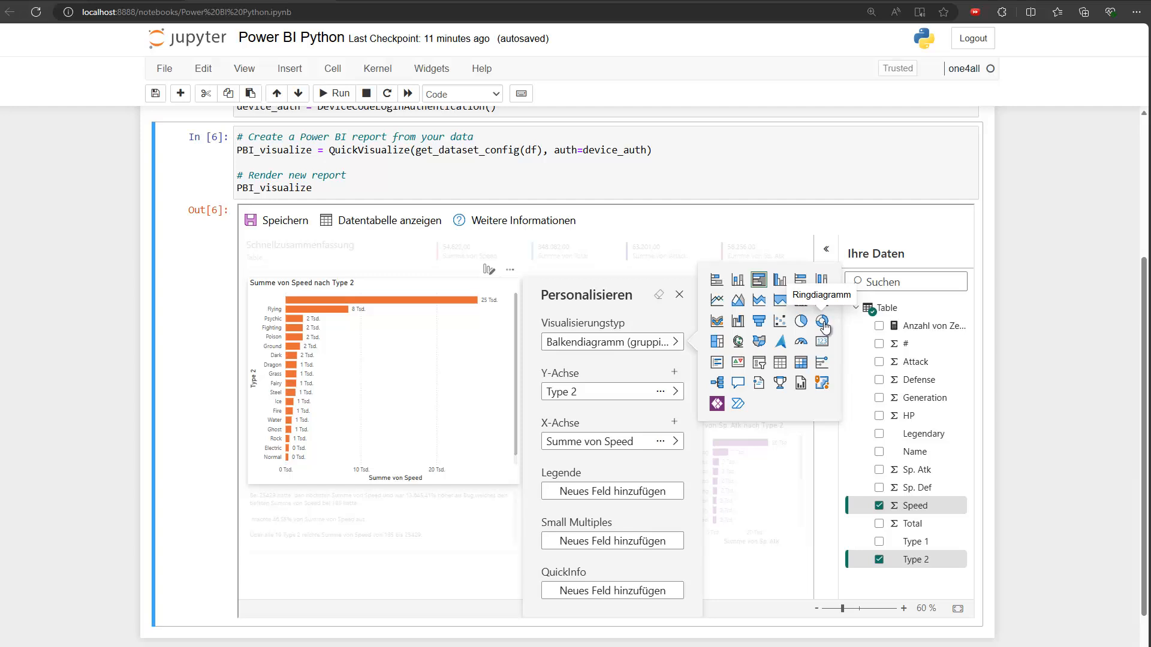
{"action": "left_click", "coordinate": [821, 324]}
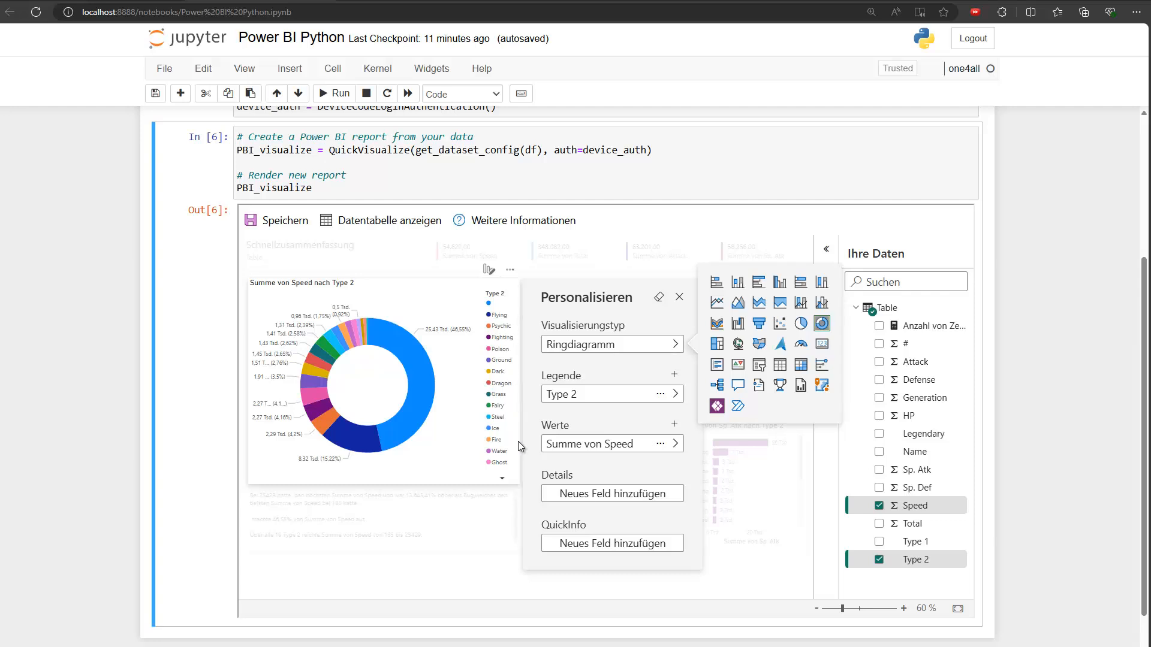
{"action": "mouse_move", "coordinate": [677, 397]}
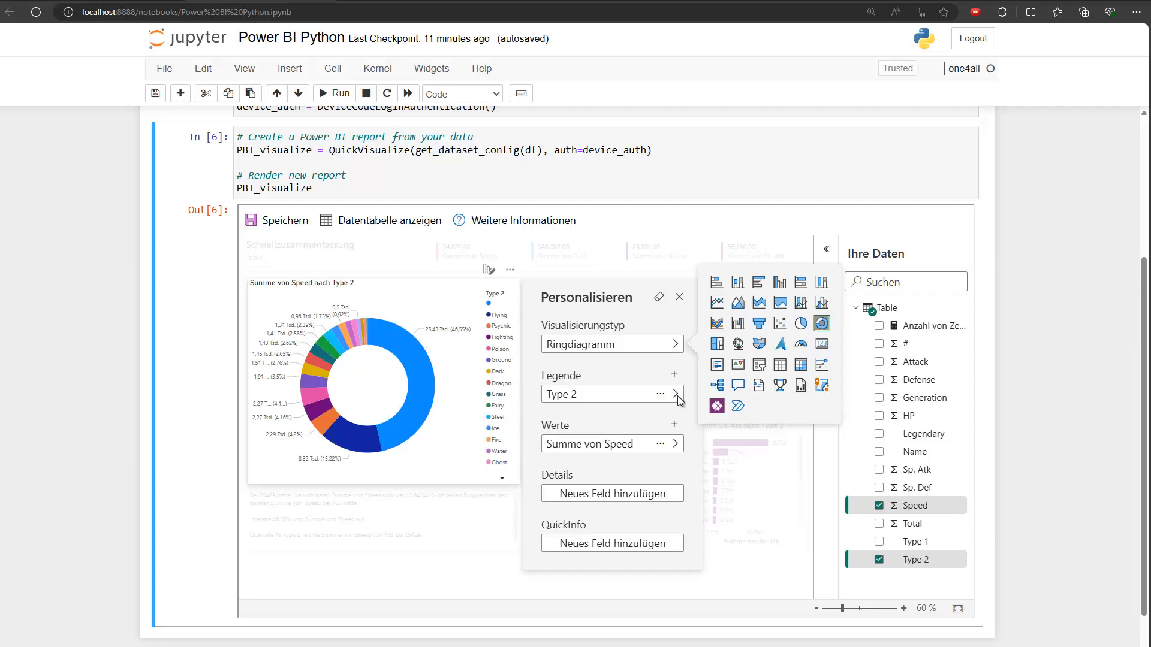
{"action": "left_click", "coordinate": [676, 393]}
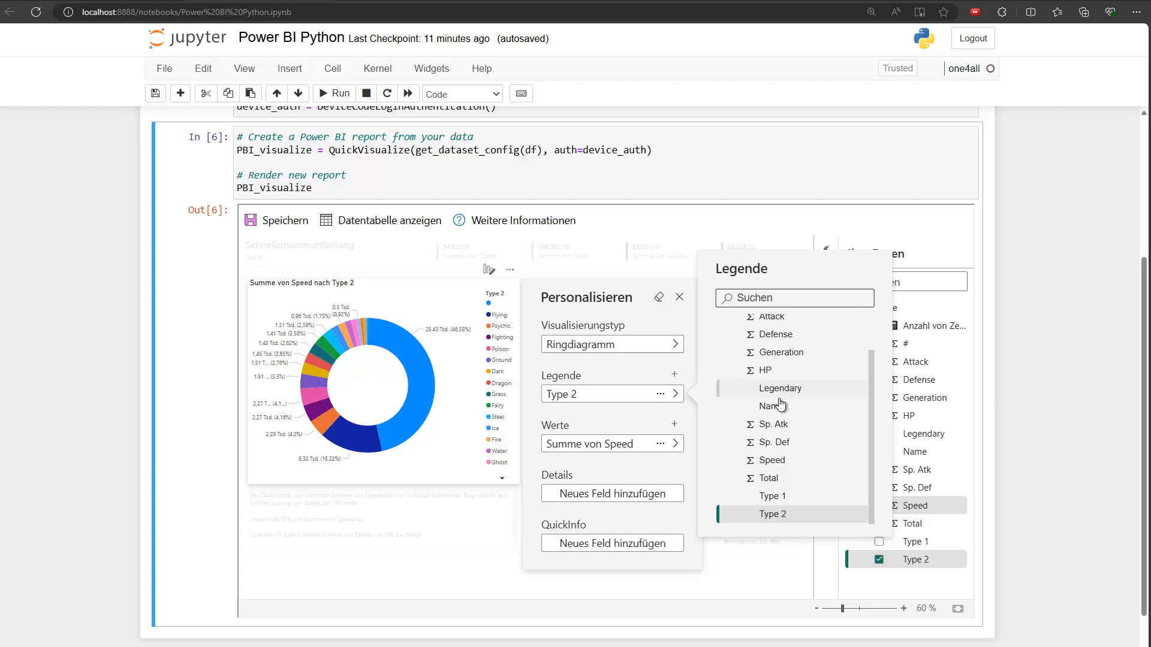
{"action": "left_click", "coordinate": [780, 388]}
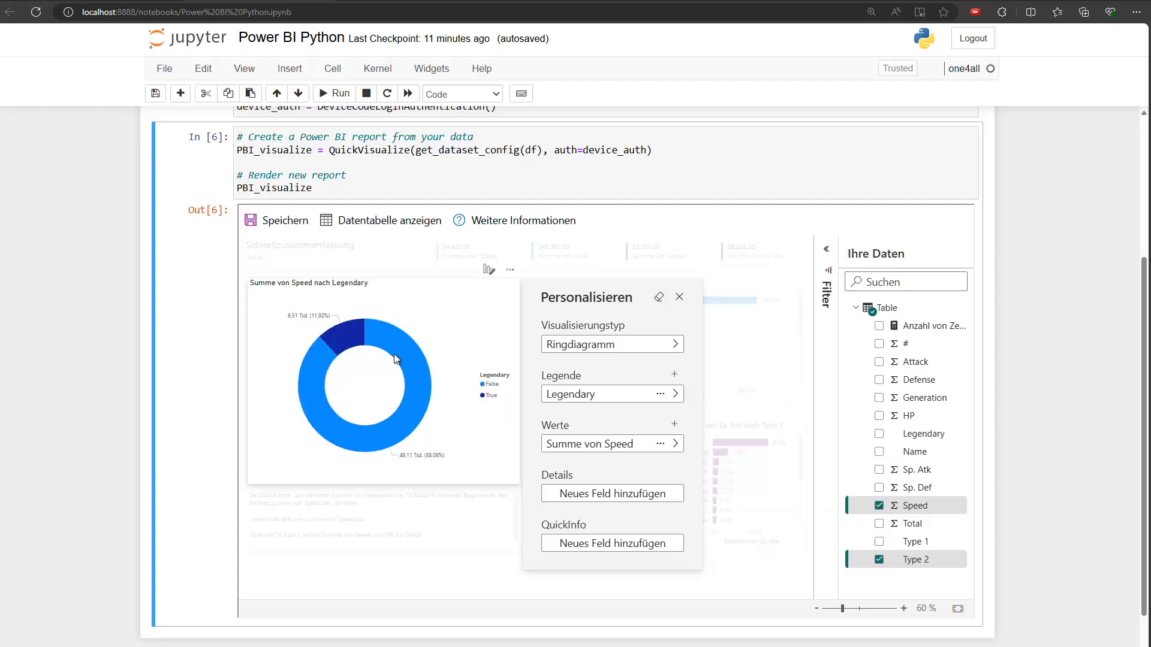
Close the Personalisieren pane and cross-filter the report by the False donut slice.
{"action": "left_click", "coordinate": [678, 297]}
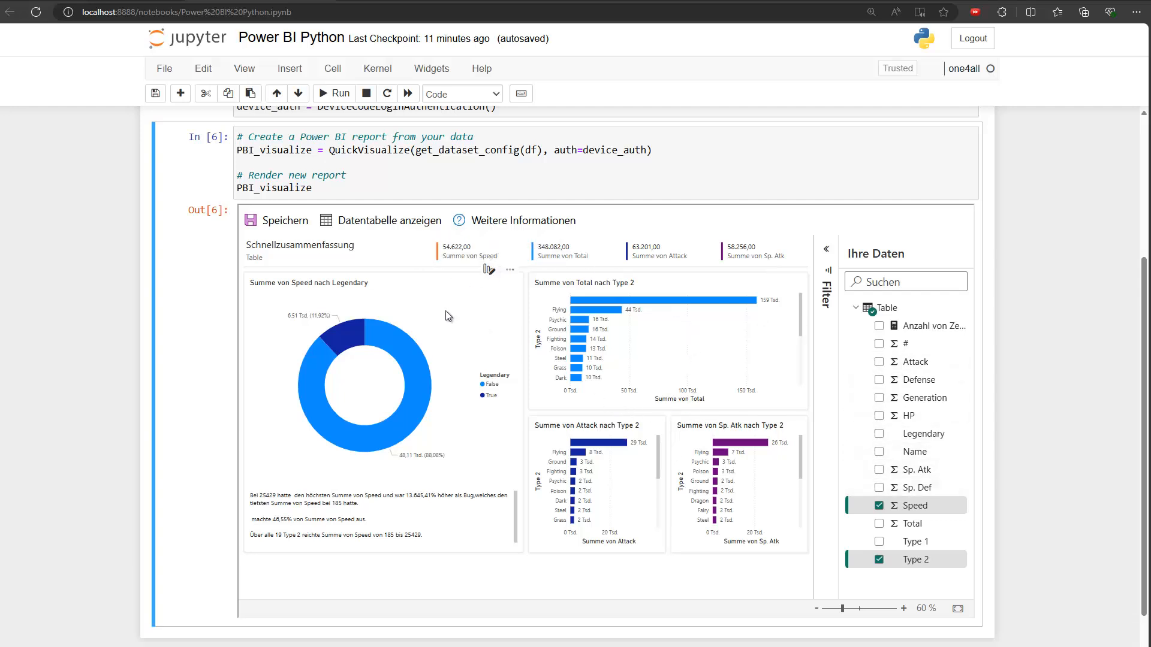
{"action": "mouse_move", "coordinate": [599, 390]}
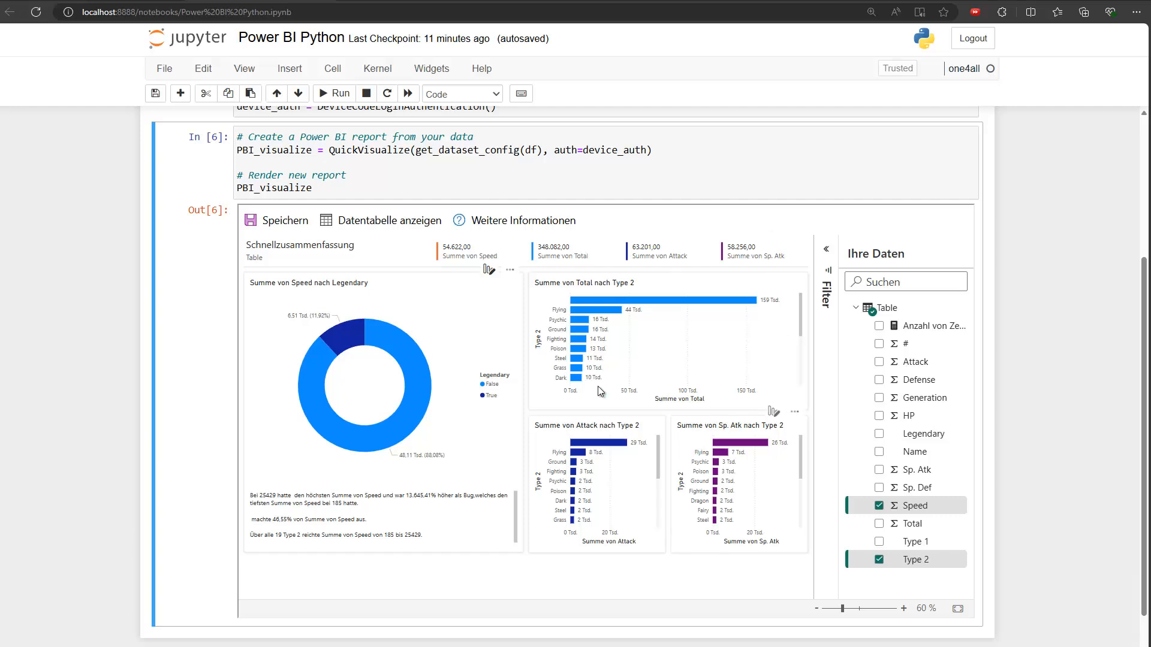
{"action": "mouse_move", "coordinate": [309, 262]}
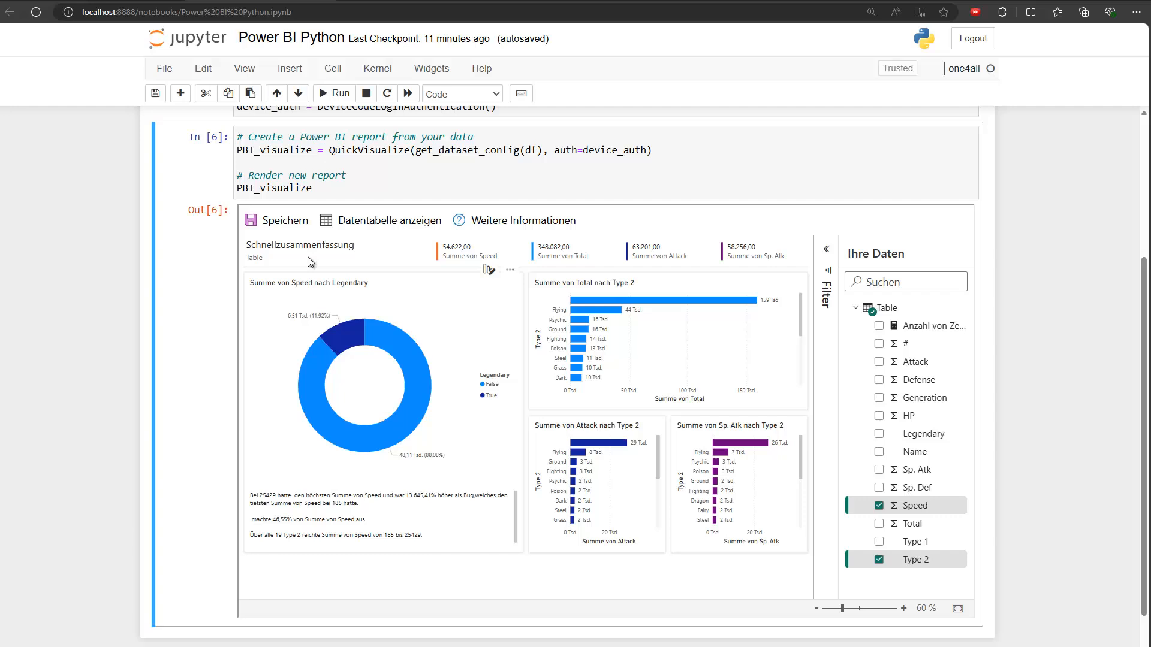
{"action": "mouse_move", "coordinate": [429, 357]}
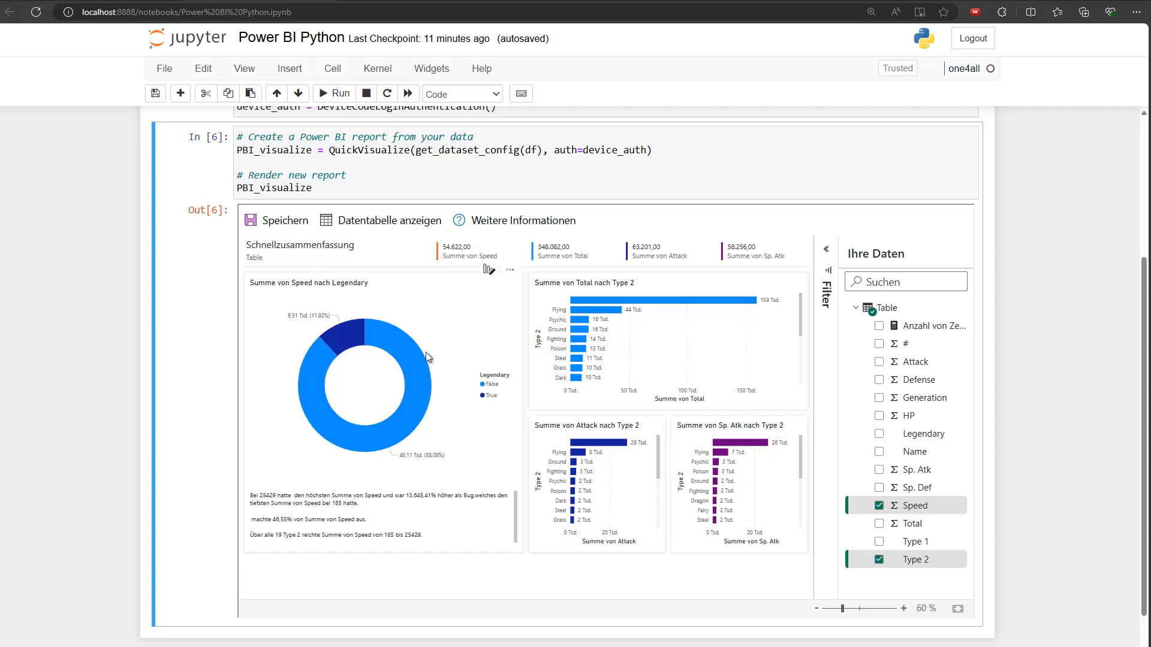
{"action": "left_click", "coordinate": [604, 309]}
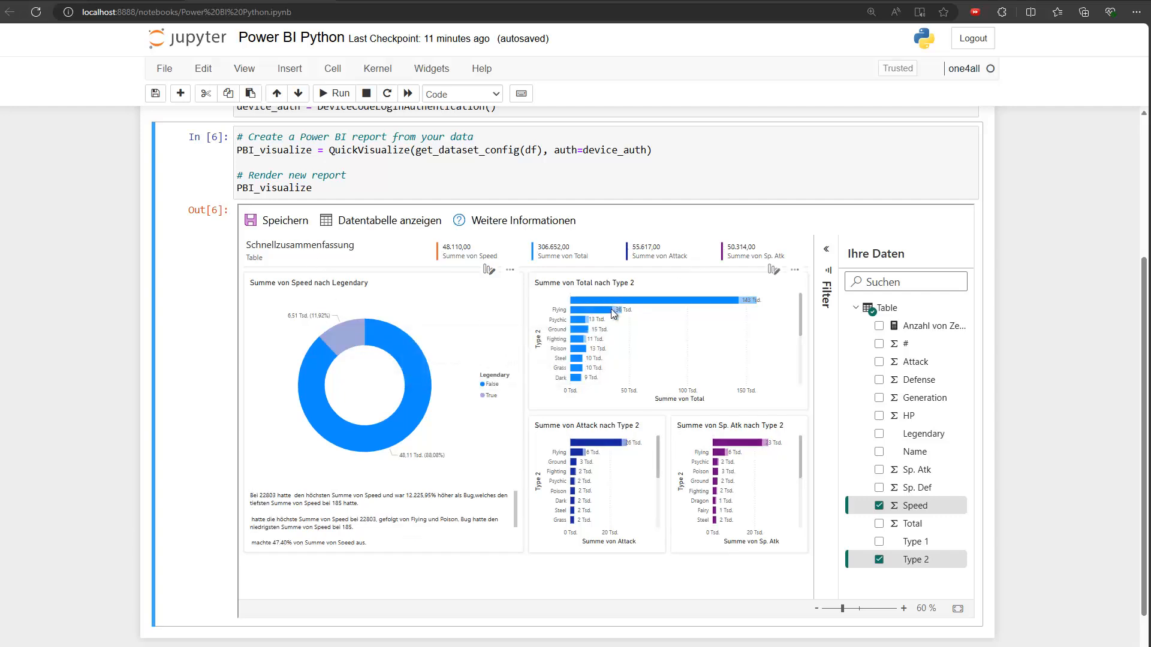